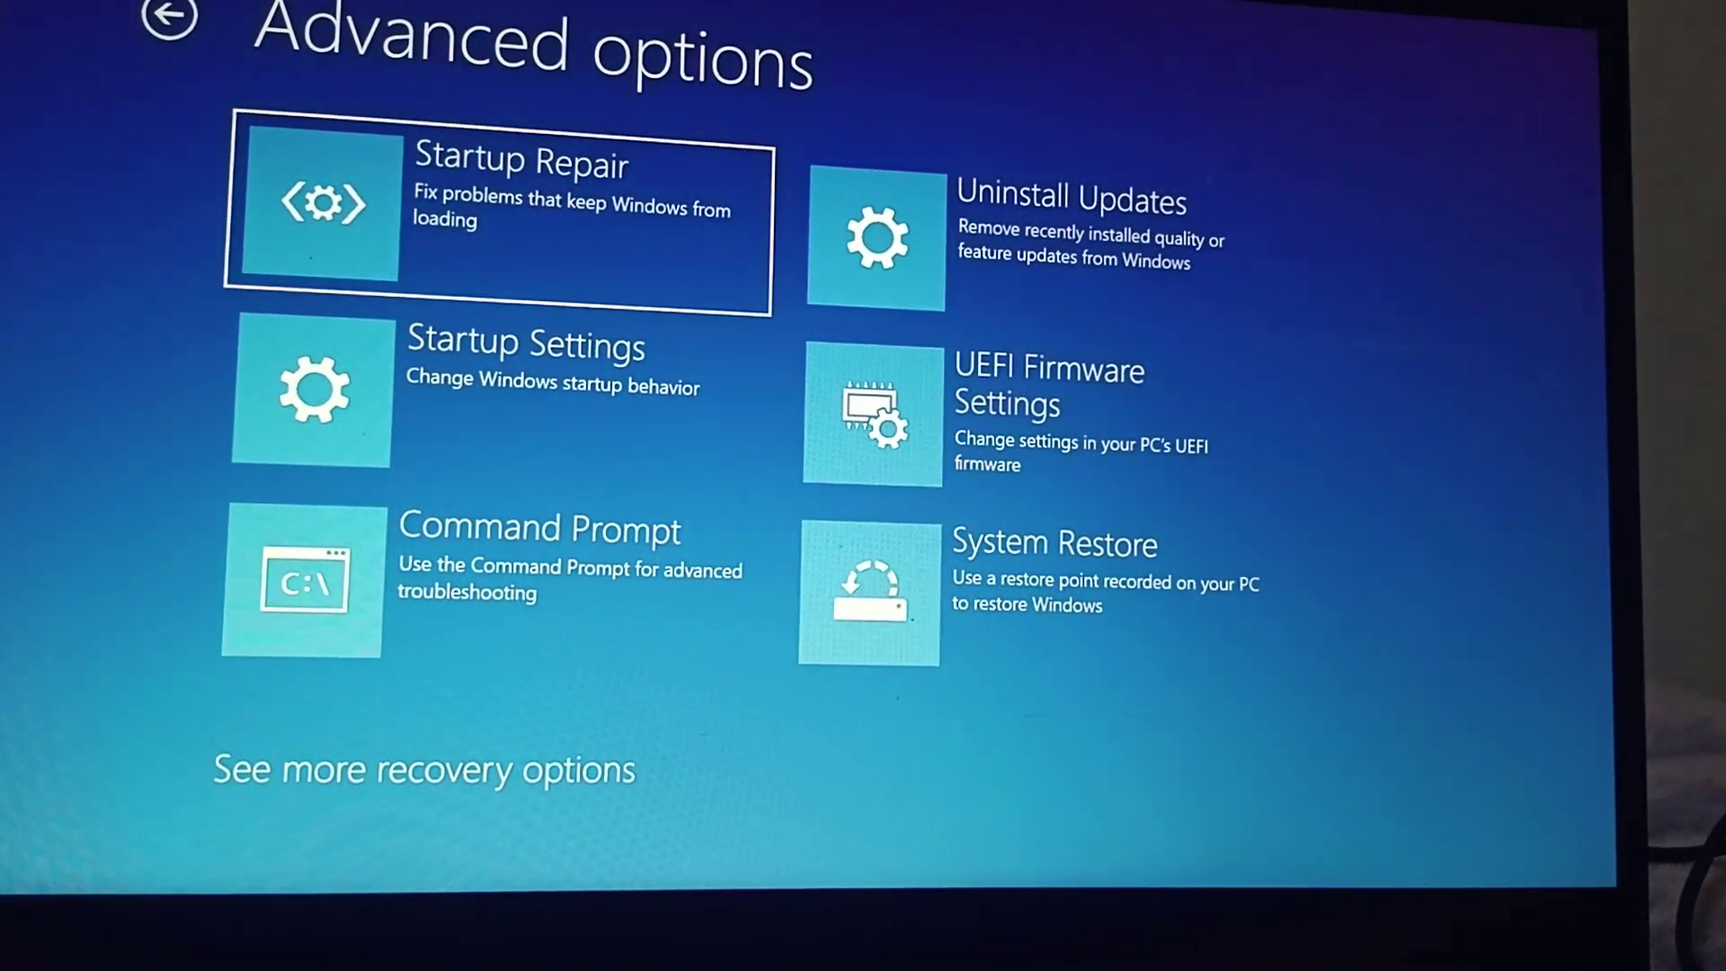
Step: Leave Advanced options via the back arrow, returning to the Troubleshoot menu with reset choices
{"action": "left_click", "coordinate": [175, 21]}
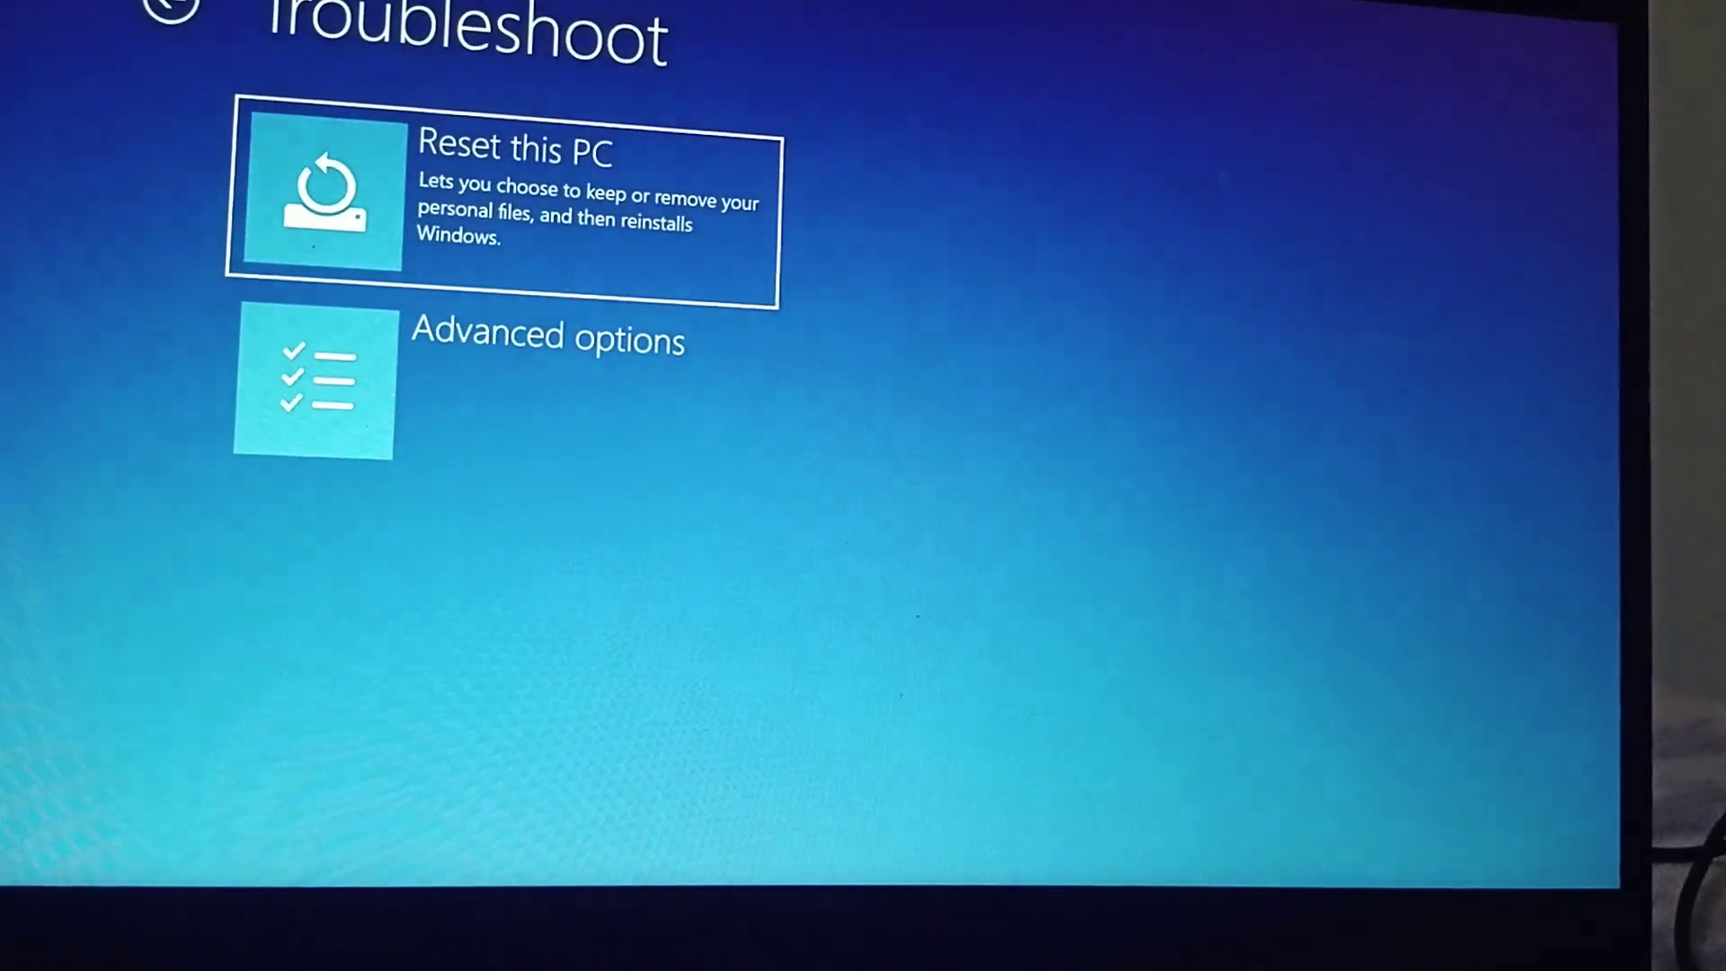